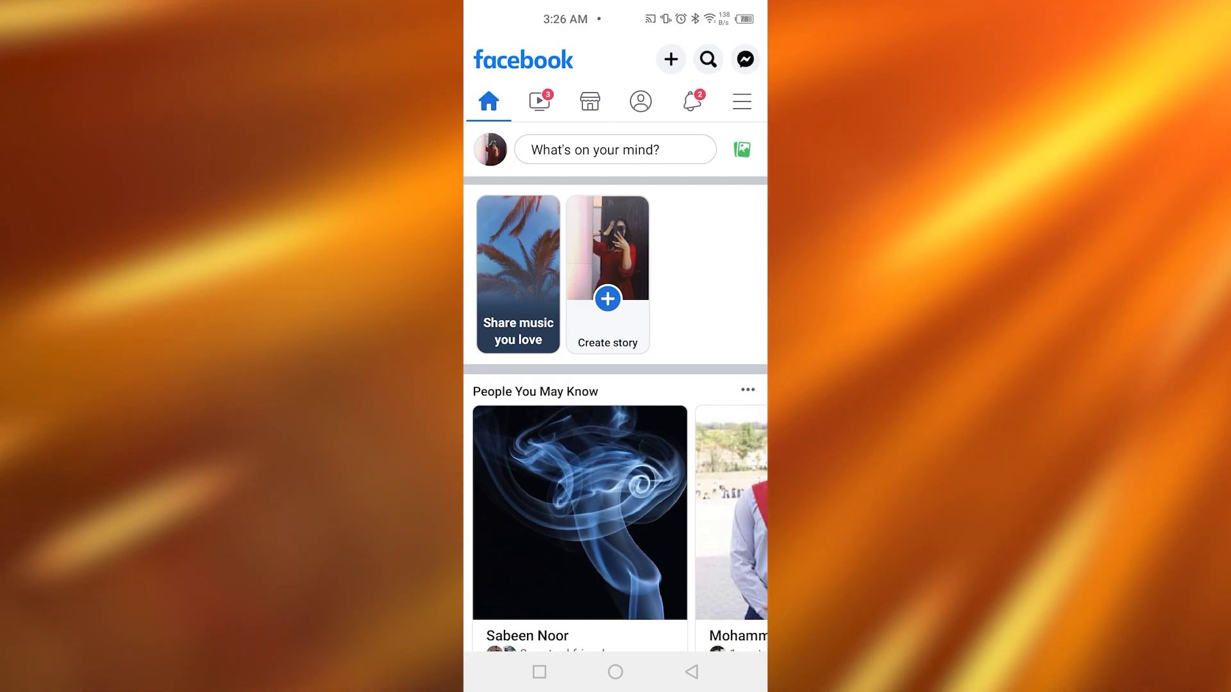
Scroll the News Feed down to the 'My hotel My rule' BEWAFA POINT photo post.
{"action": "scroll", "scroll_direction": "down", "scroll_amount": 3}
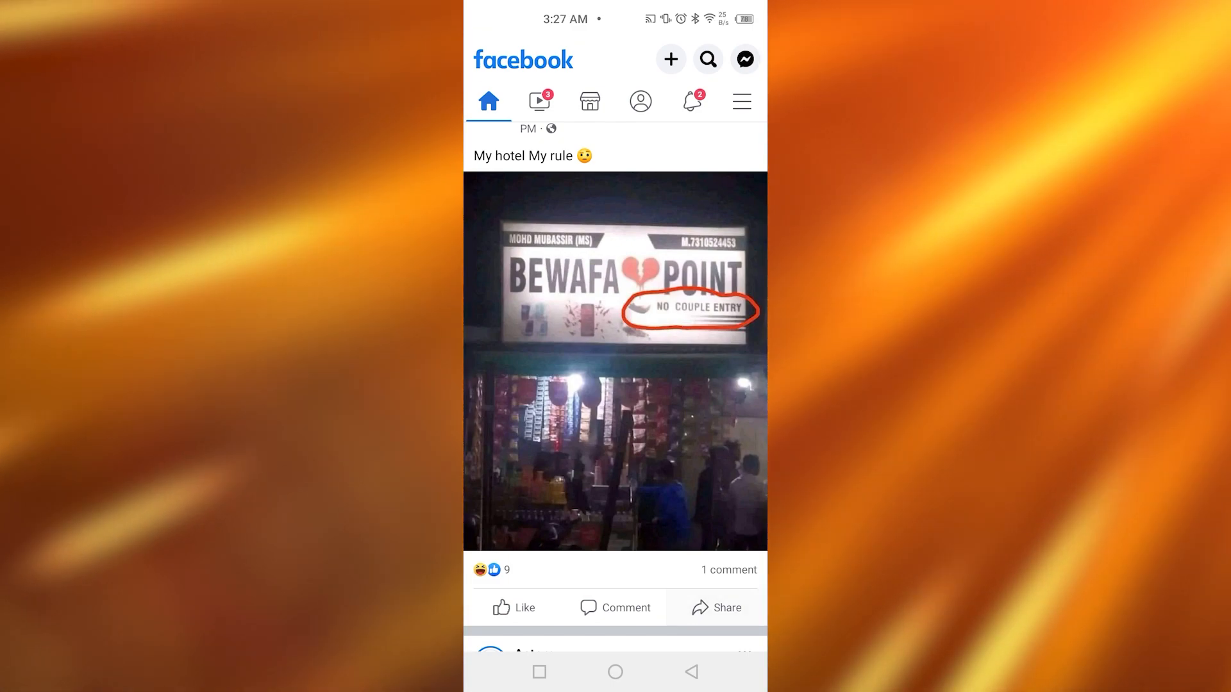
Share the hotel post and expand it into the full share composer.
{"action": "left_click", "coordinate": [715, 607]}
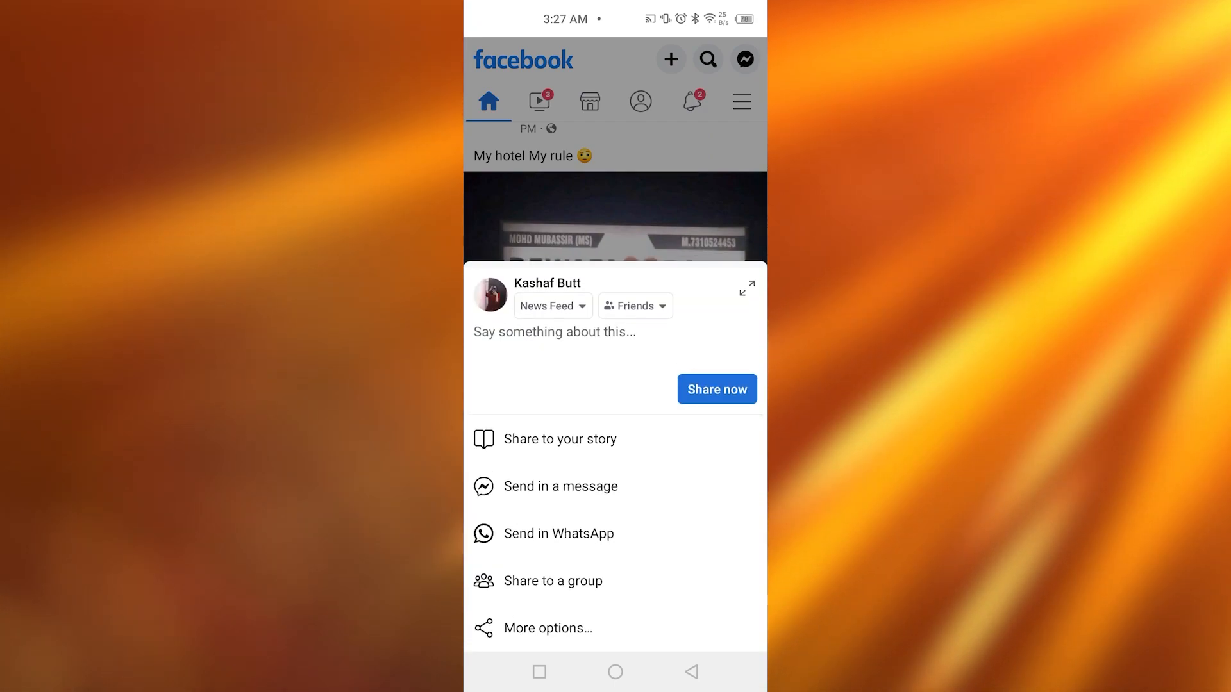
{"action": "left_click", "coordinate": [746, 286]}
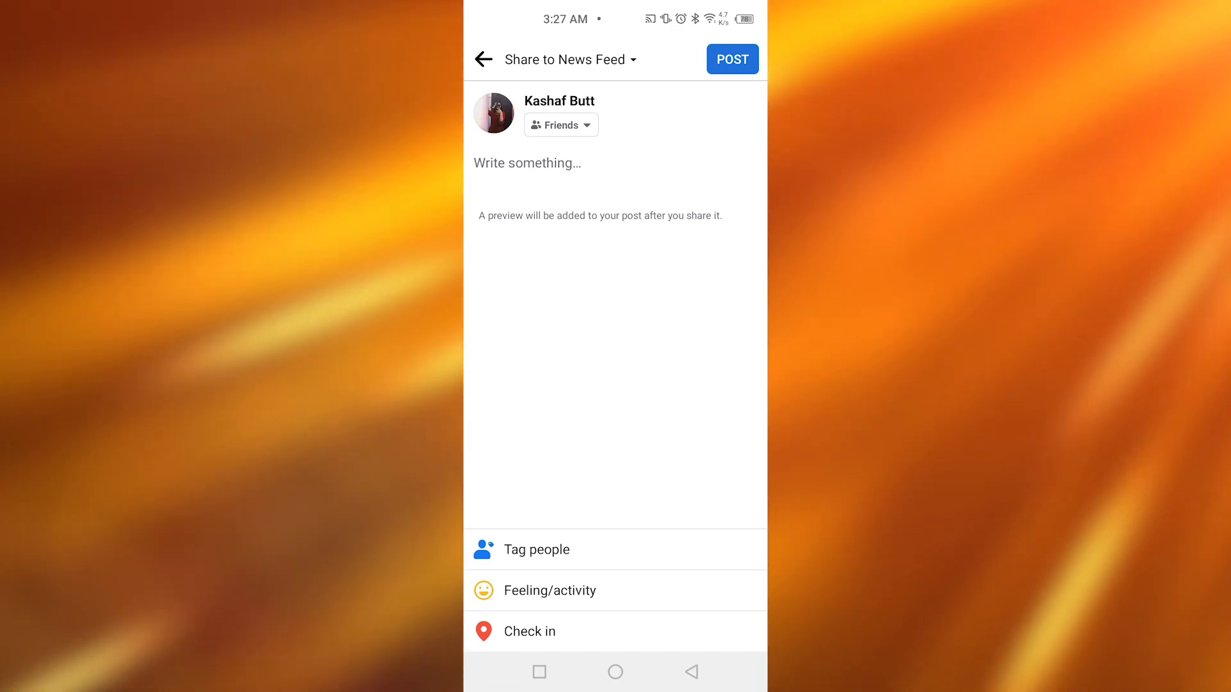
Change the share destination from News Feed to 'In a group'.
{"action": "left_click", "coordinate": [563, 59]}
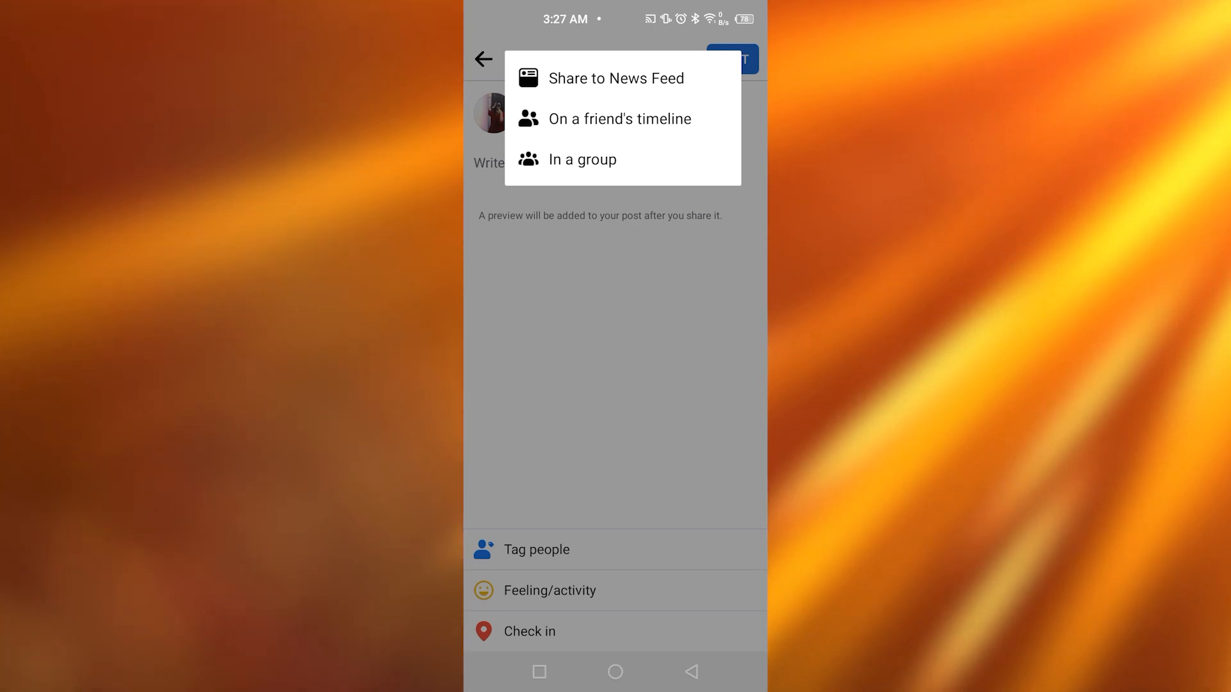
{"action": "left_click", "coordinate": [582, 159]}
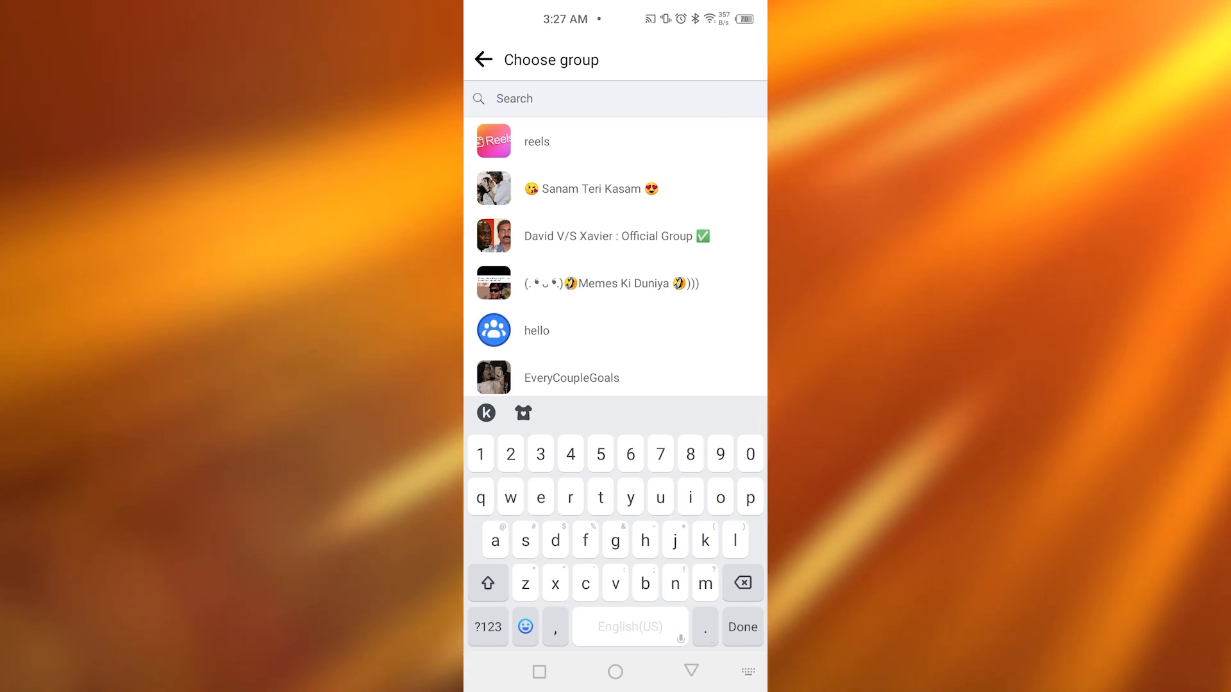
Pick the 'hello' group, then back out to the feed without posting.
{"action": "left_click", "coordinate": [549, 98]}
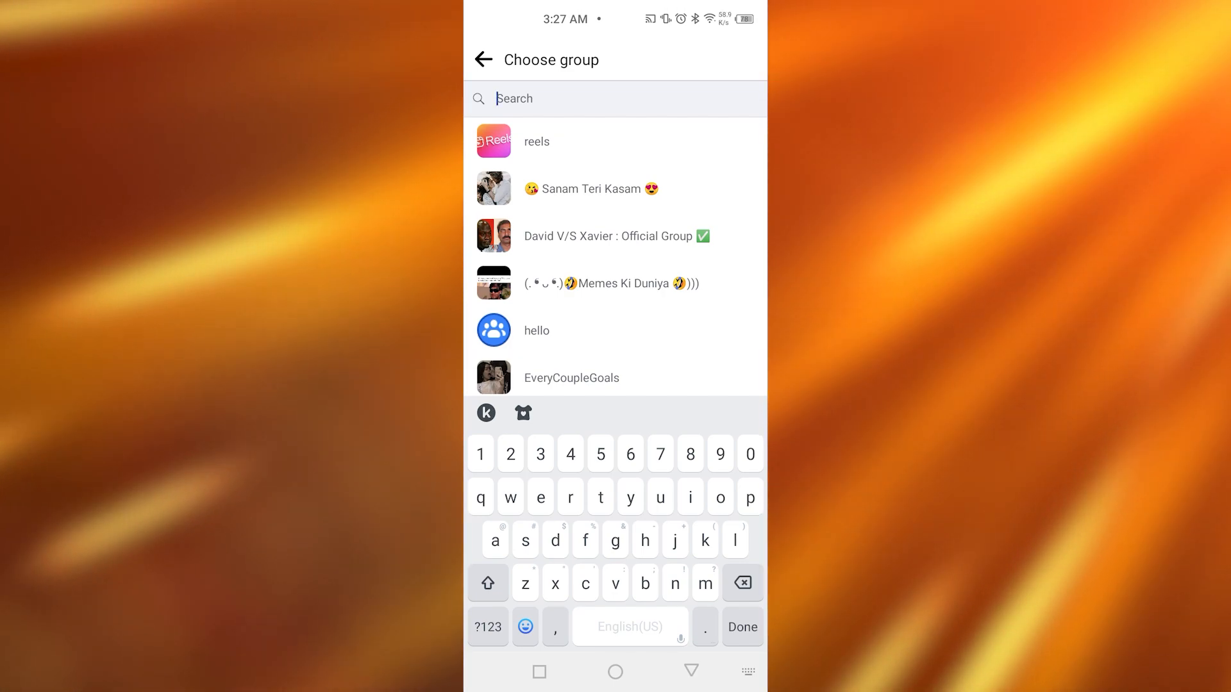
{"action": "left_click", "coordinate": [535, 330]}
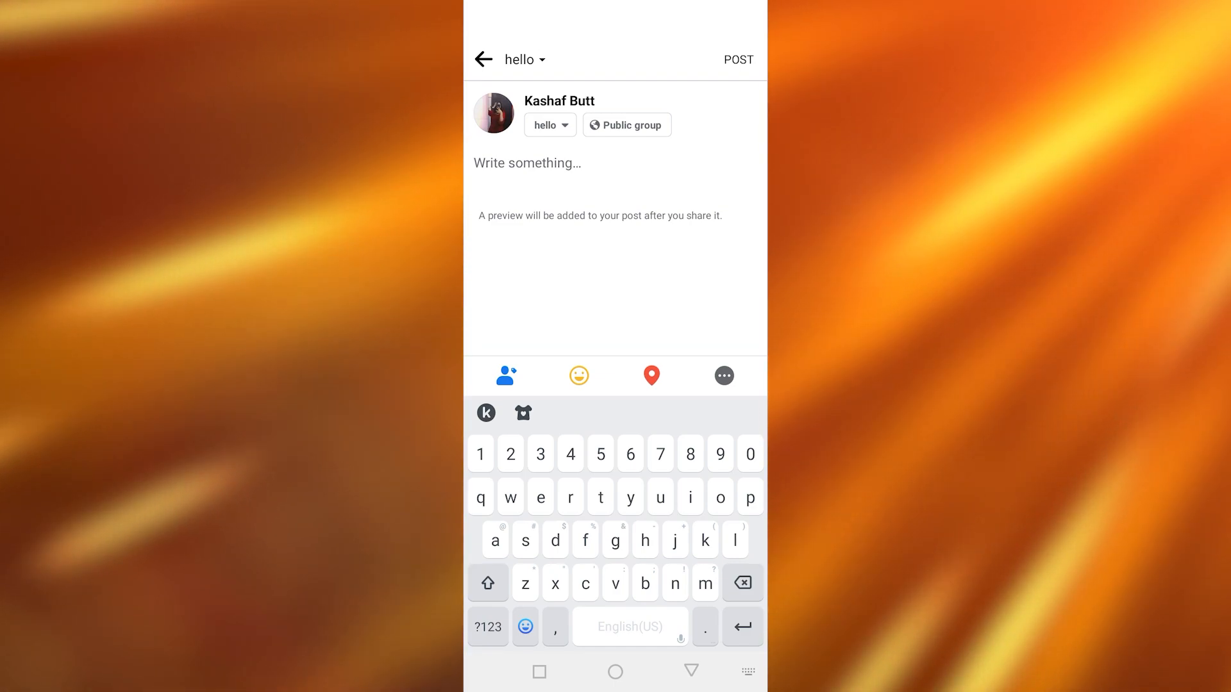
{"action": "left_click", "coordinate": [484, 59]}
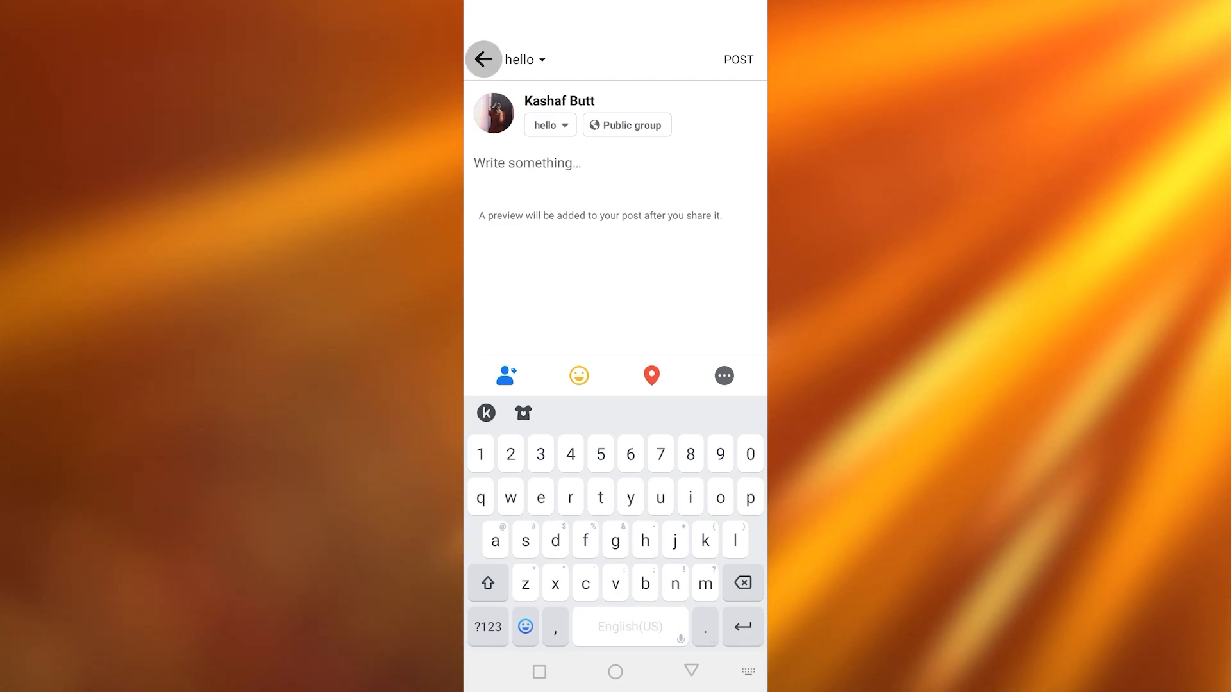
{"action": "left_click", "coordinate": [483, 58]}
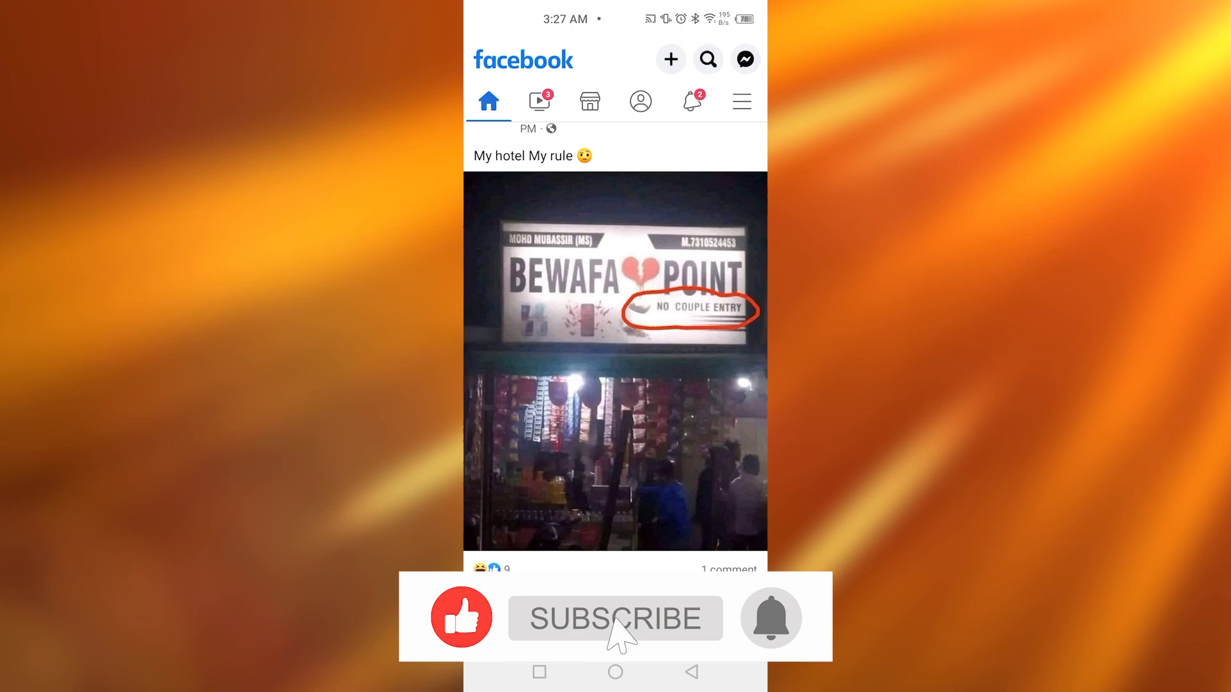
{"action": "left_click", "coordinate": [614, 618]}
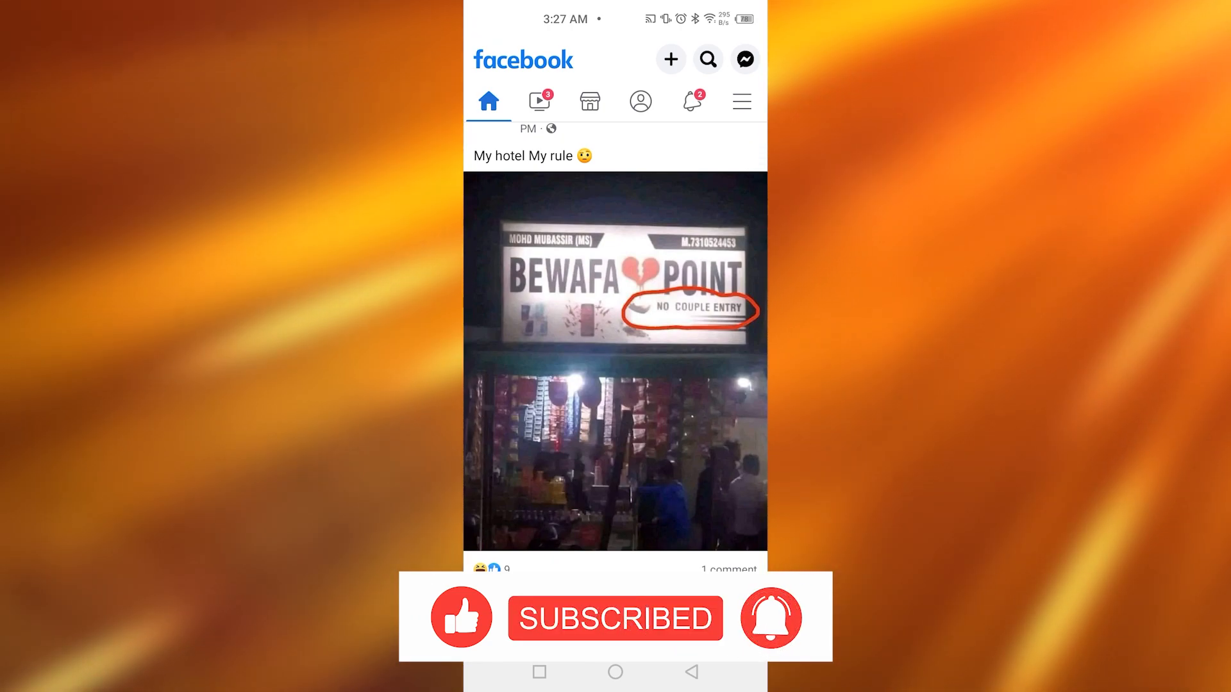